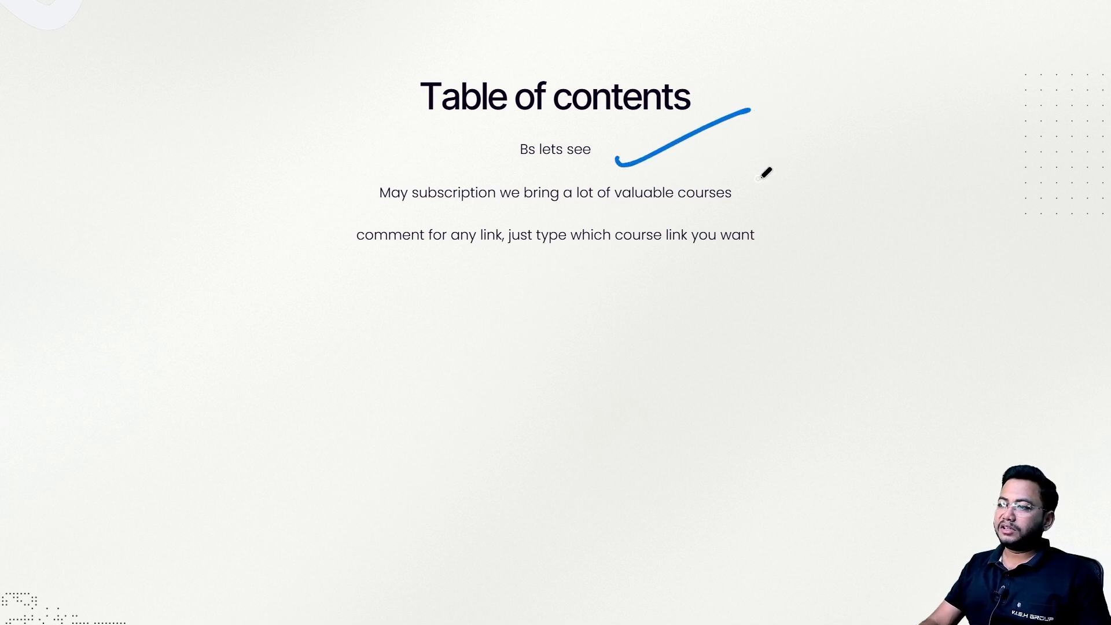
pyautogui.moveTo(812, 188)
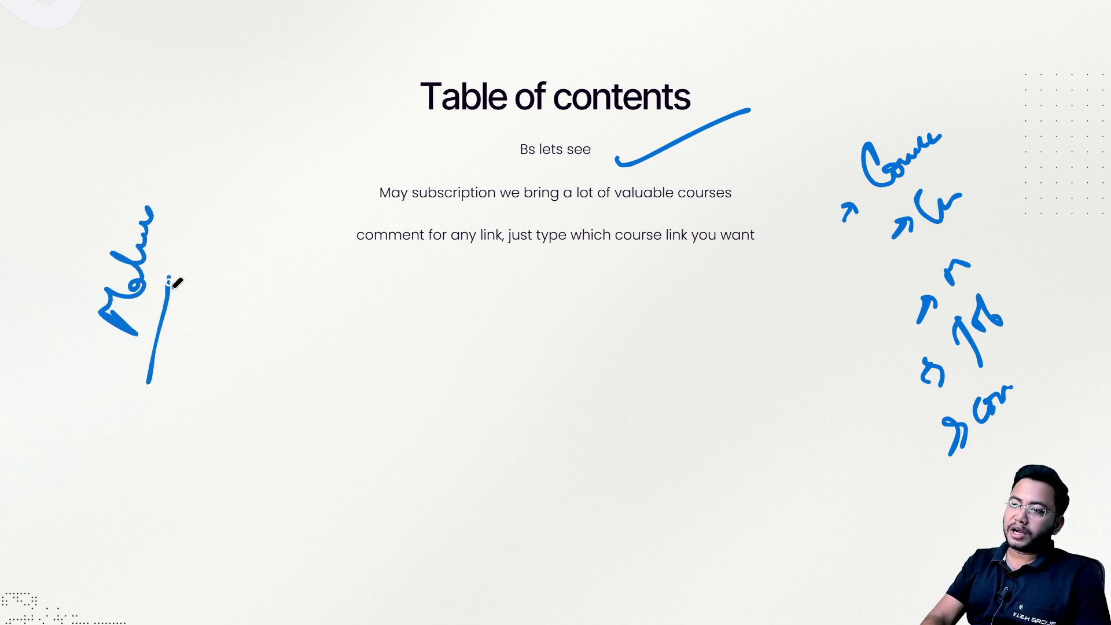
# - Pen-draw ticks under the first two contents lines and scribble notes beside them
pyautogui.moveTo(174, 283); pyautogui.dragTo(220, 354)
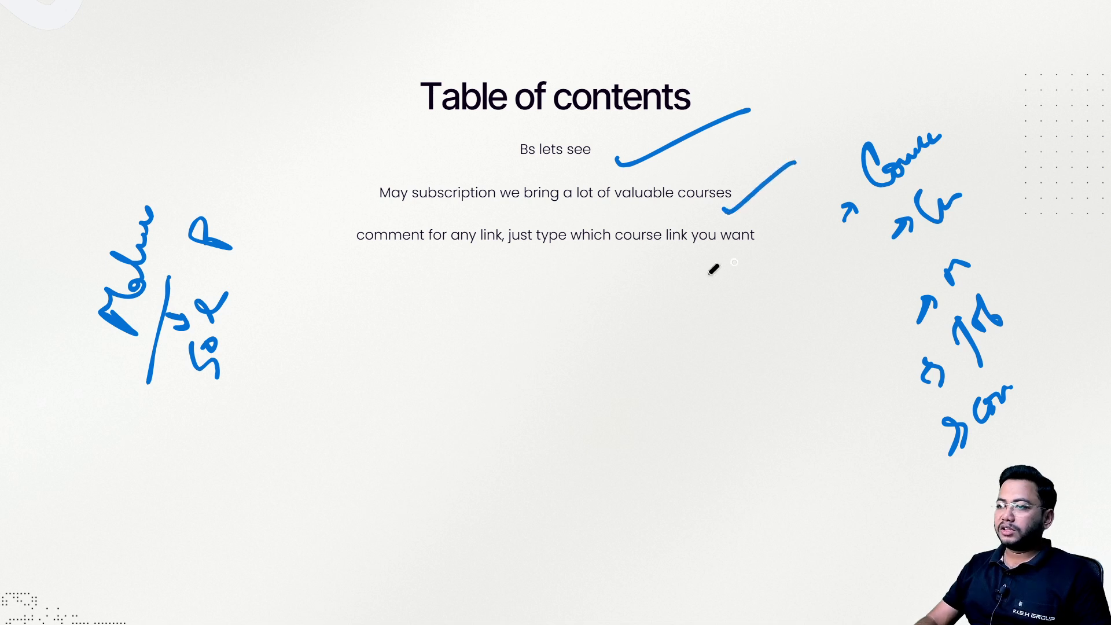
pyautogui.moveTo(337, 282); pyautogui.dragTo(769, 251)
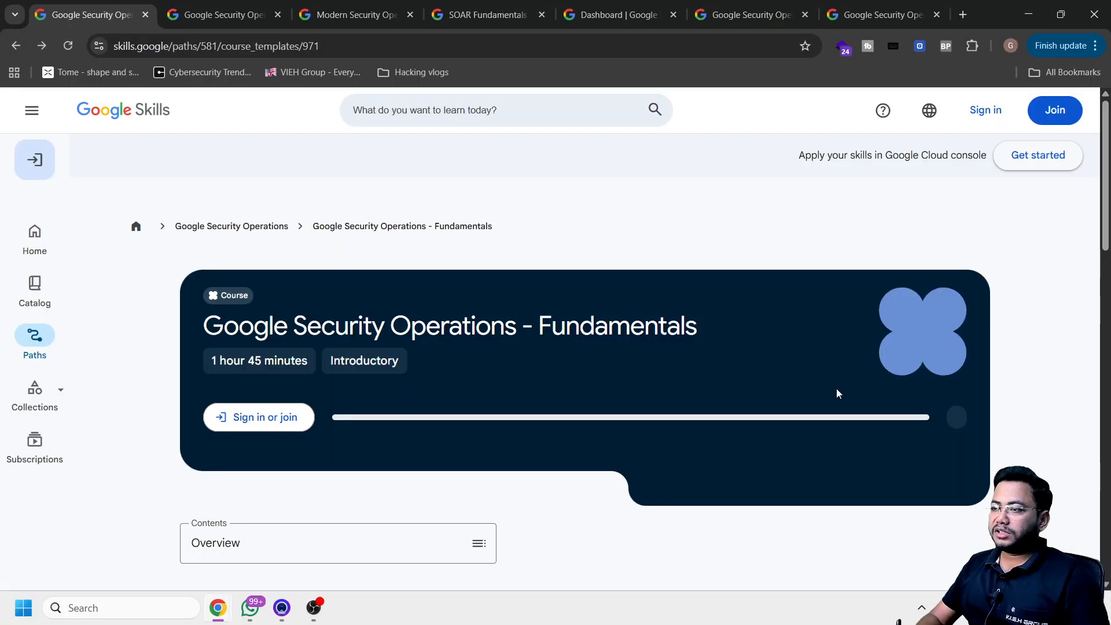
pyautogui.moveTo(831, 330)
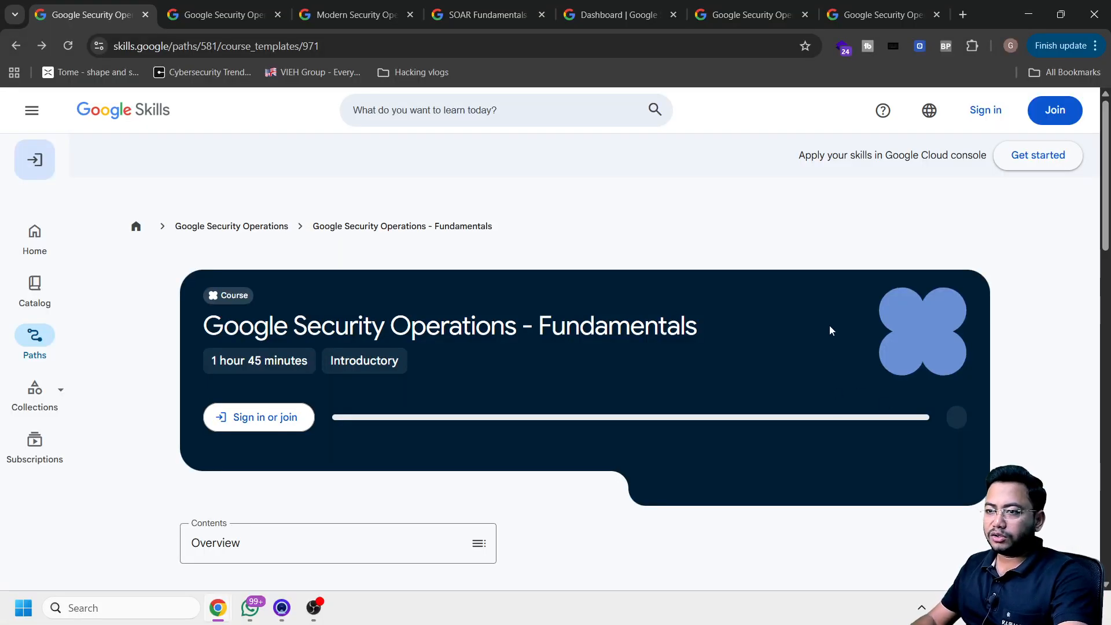
pyautogui.moveTo(679, 364)
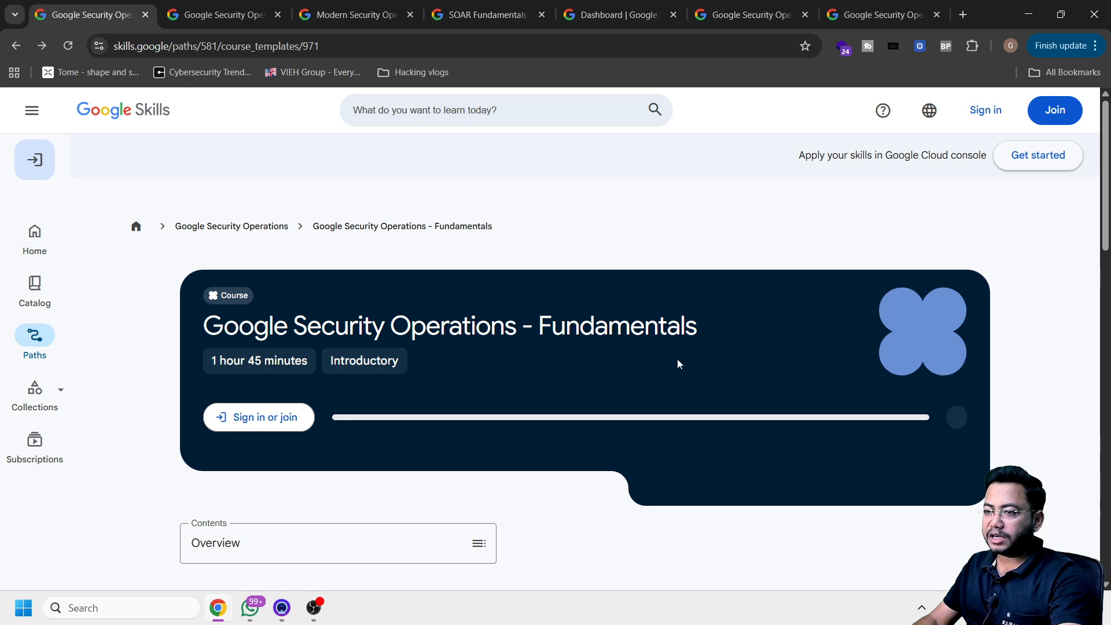
pyautogui.moveTo(1012, 286)
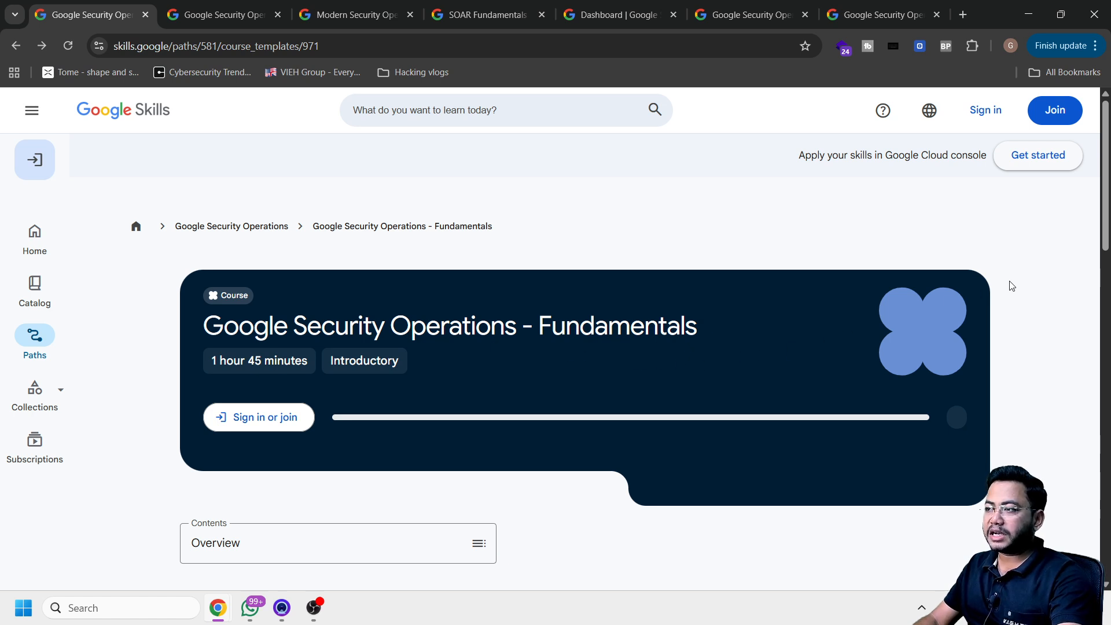
# - Scroll the Fundamentals course page through all lesson cards to the Assessment and Course Badge
pyautogui.scroll(-3)
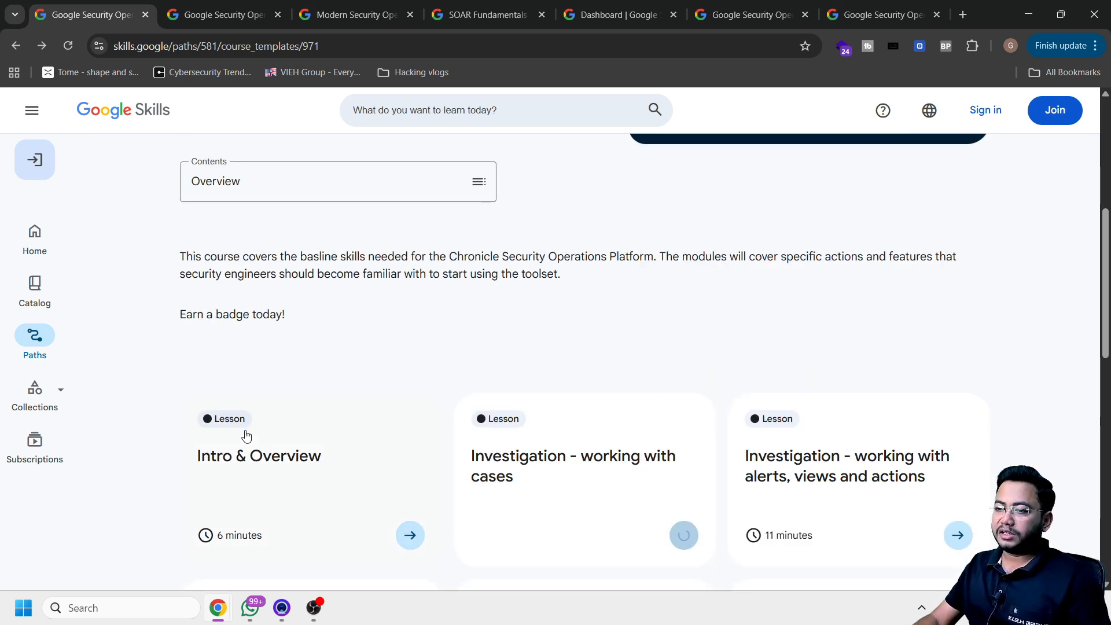
pyautogui.scroll(-3)
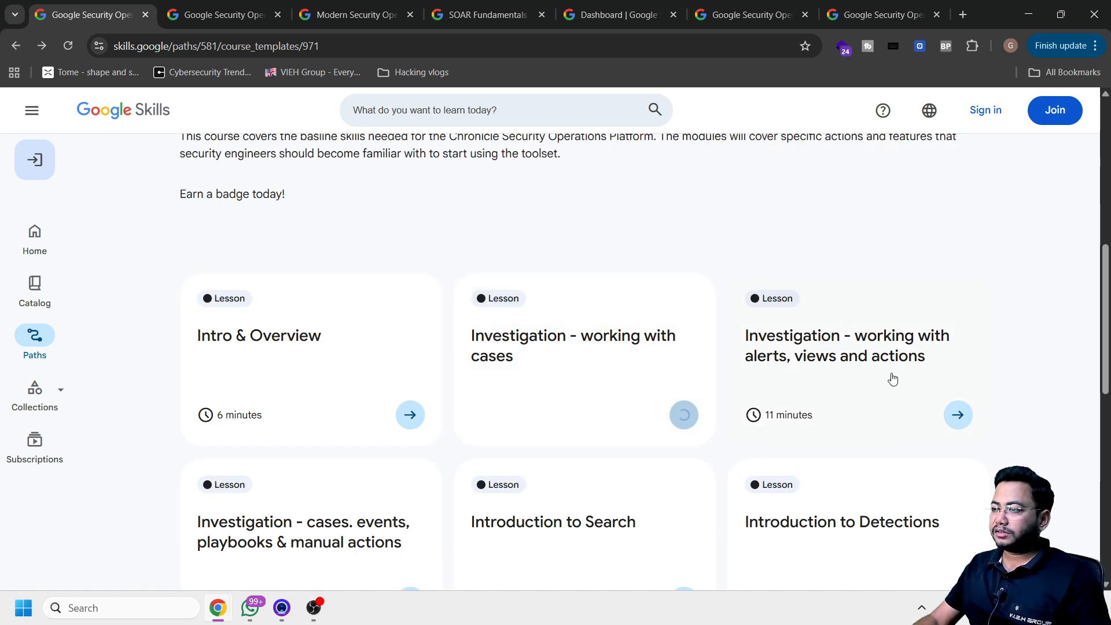
pyautogui.scroll(-3)
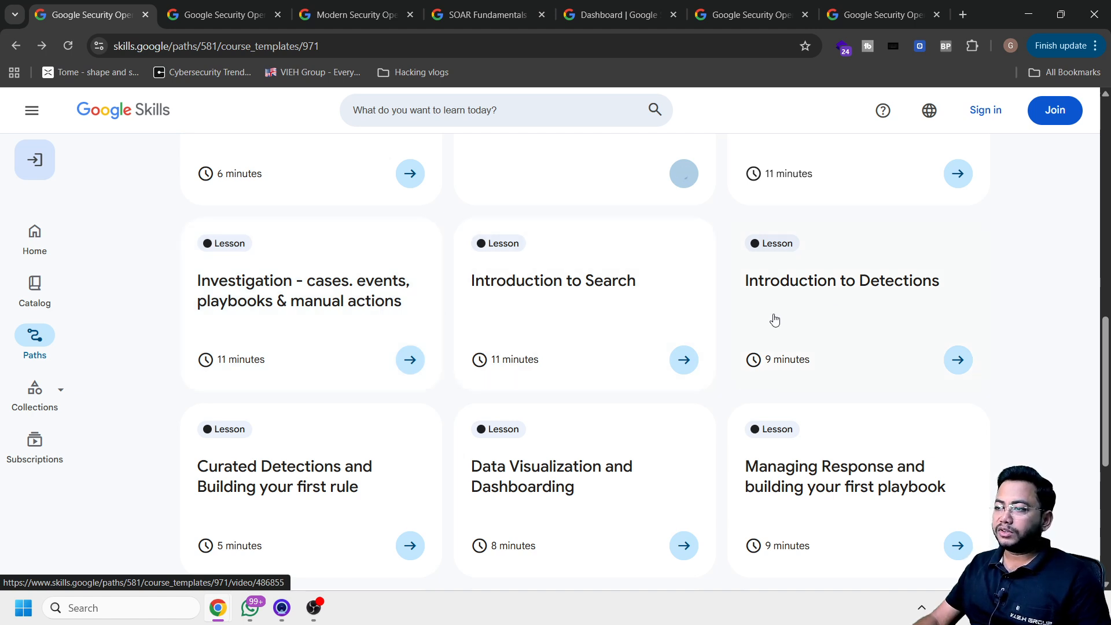
pyautogui.scroll(-3)
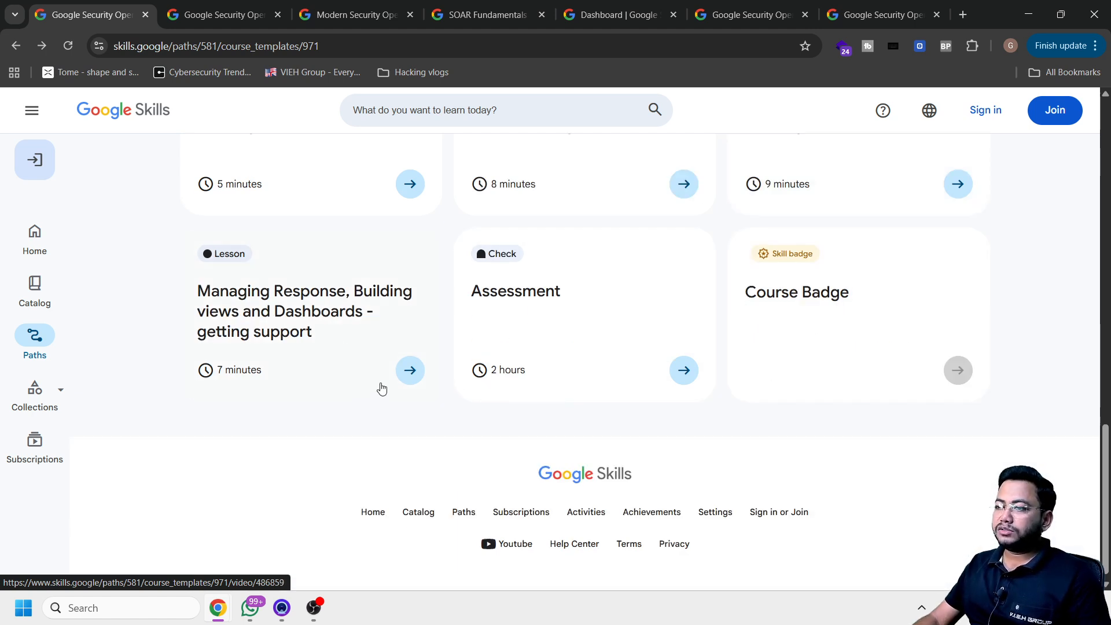
pyautogui.moveTo(751, 352)
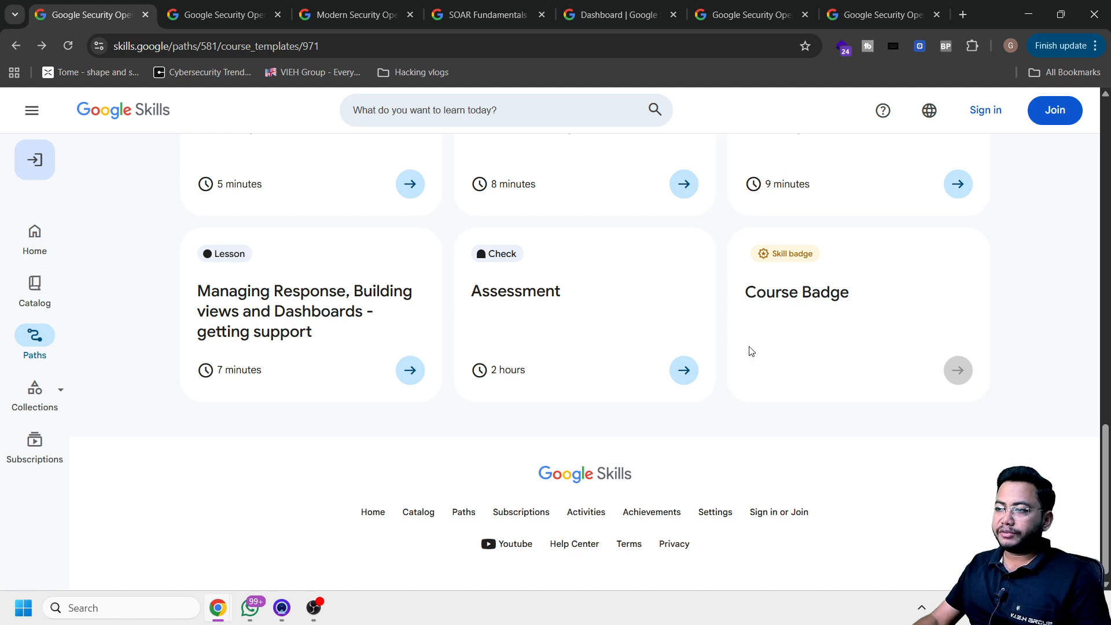
pyautogui.moveTo(785, 343)
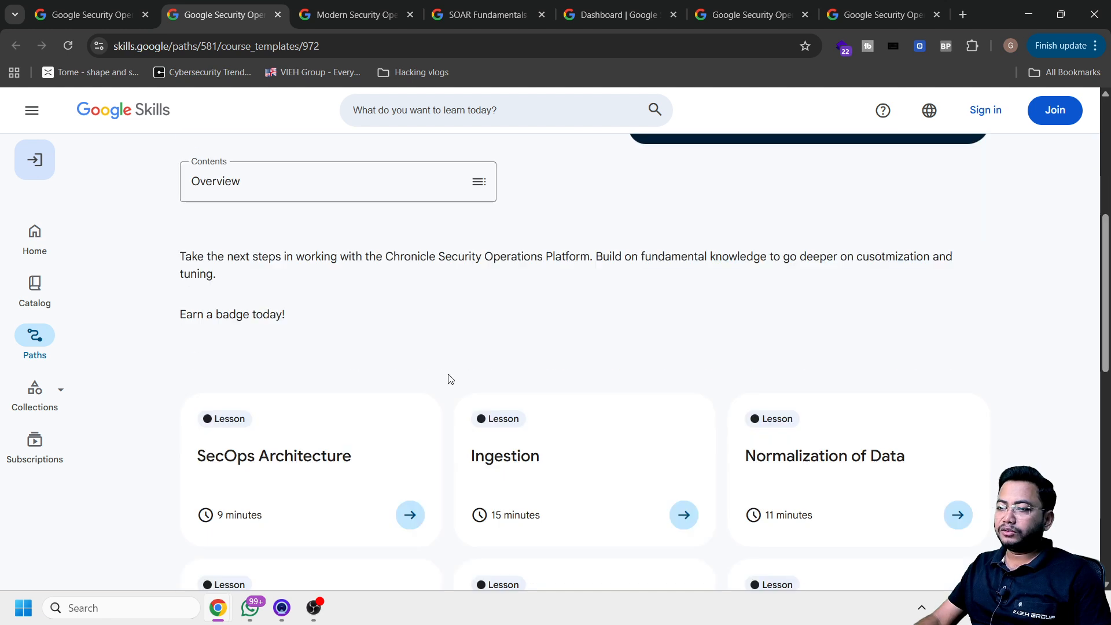
# - Scroll the follow-up course from SecOps Architecture to its badge, then move to Modern Security Operations
pyautogui.scroll(-3)
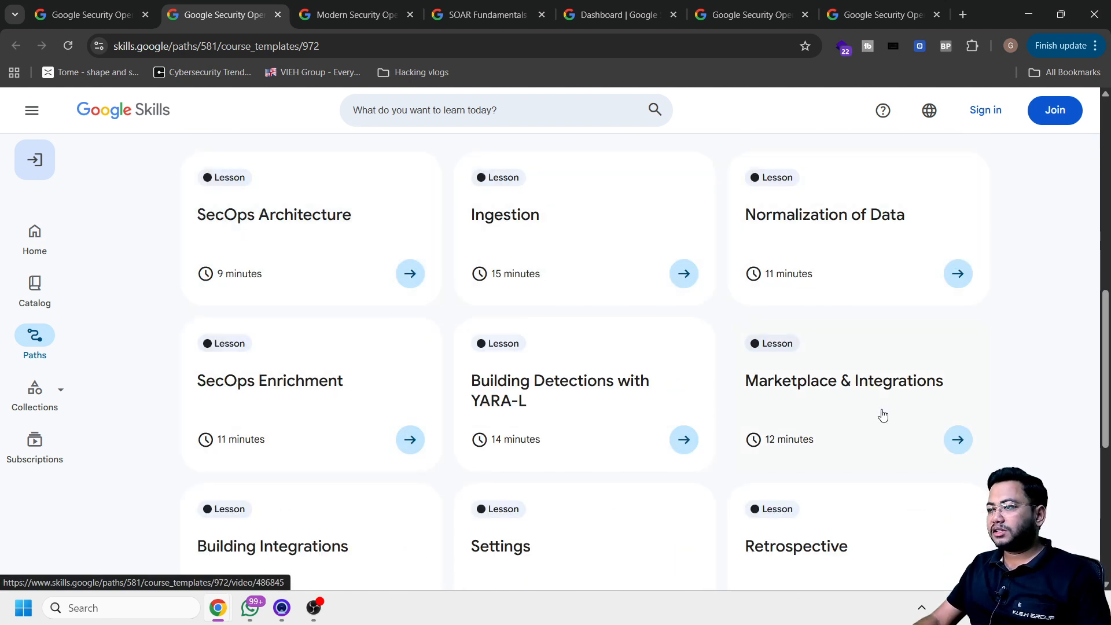
pyautogui.moveTo(558, 390)
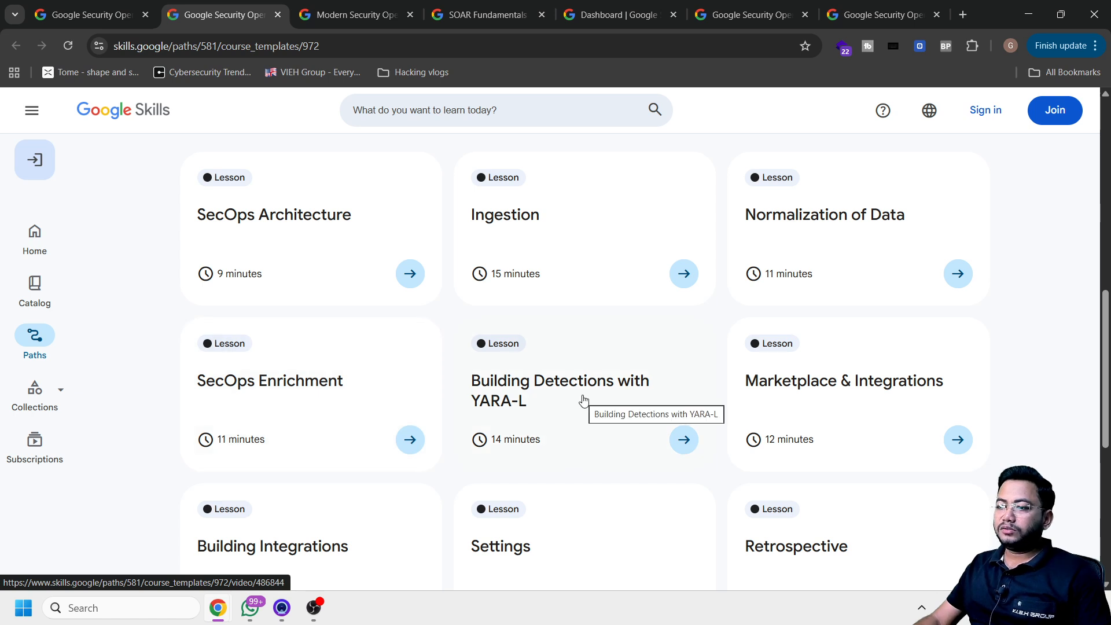
pyautogui.moveTo(452, 363)
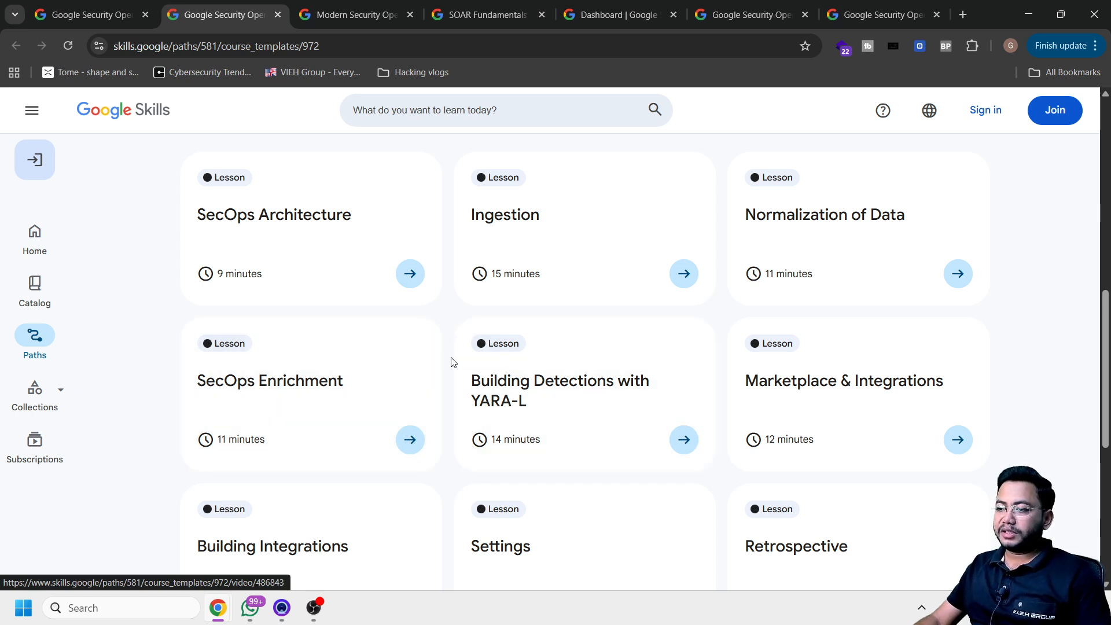
pyautogui.scroll(-3)
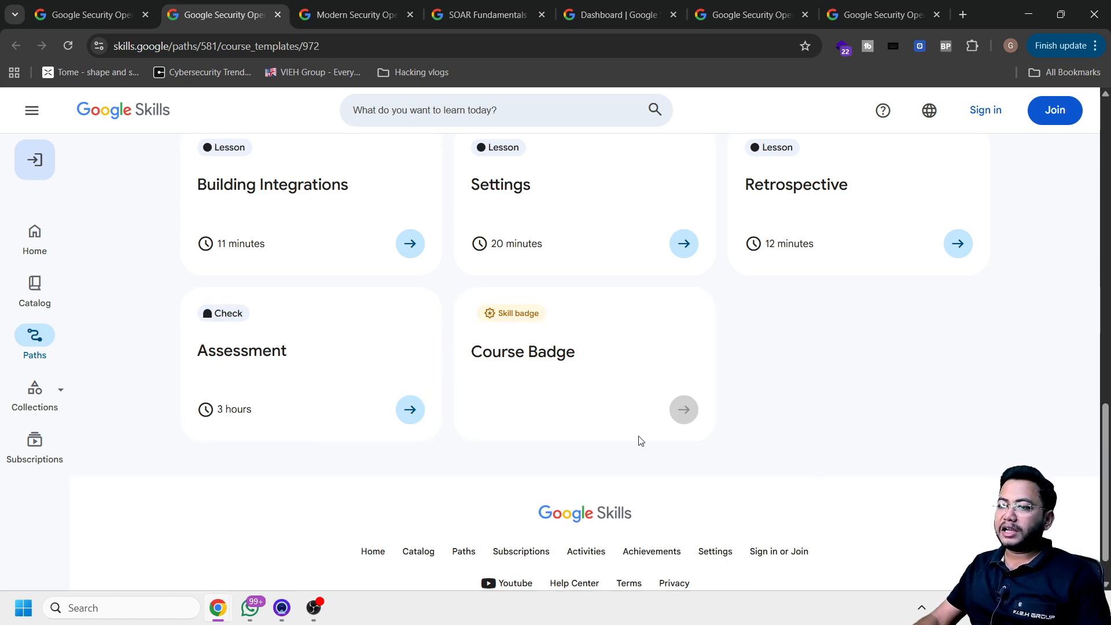
pyautogui.click(347, 14)
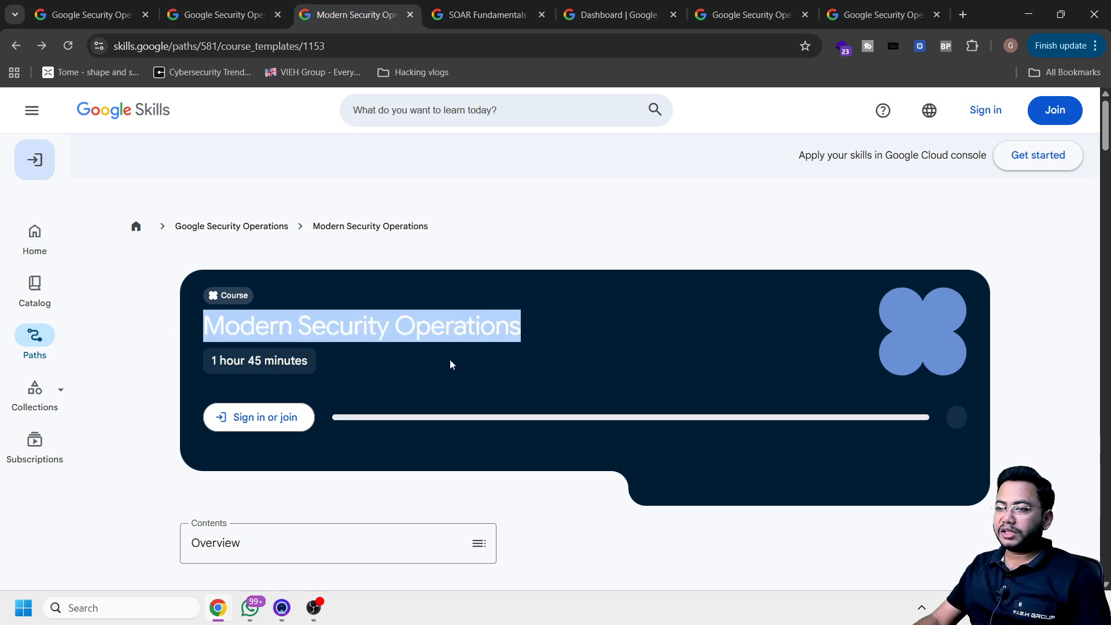
# - Browse the Modern Security Operations course lesson cards
pyautogui.scroll(-3)
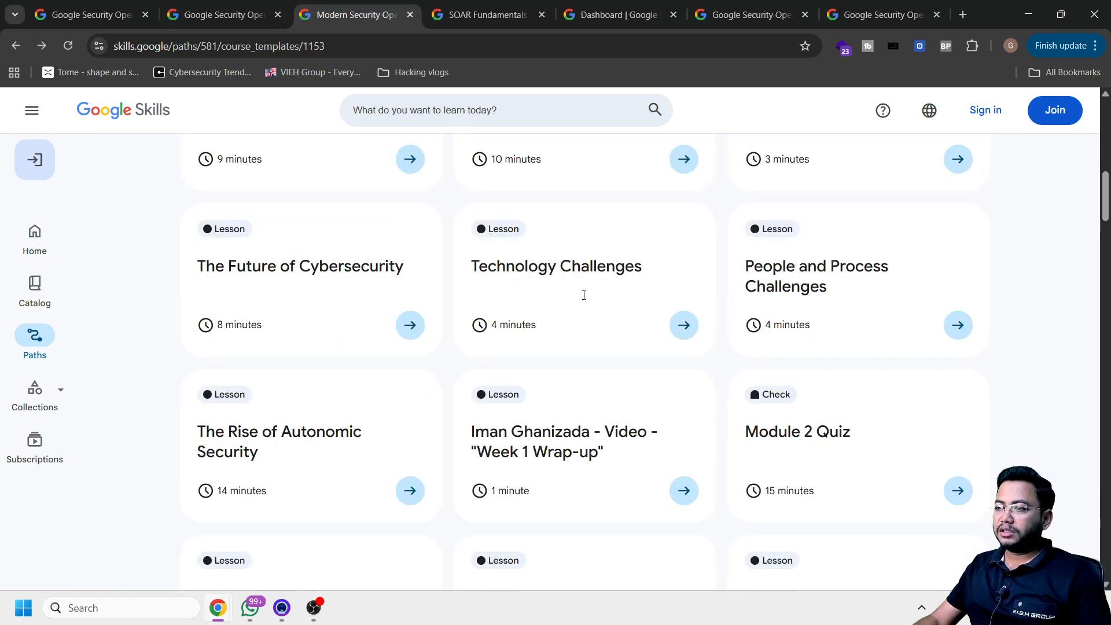
pyautogui.scroll(-3)
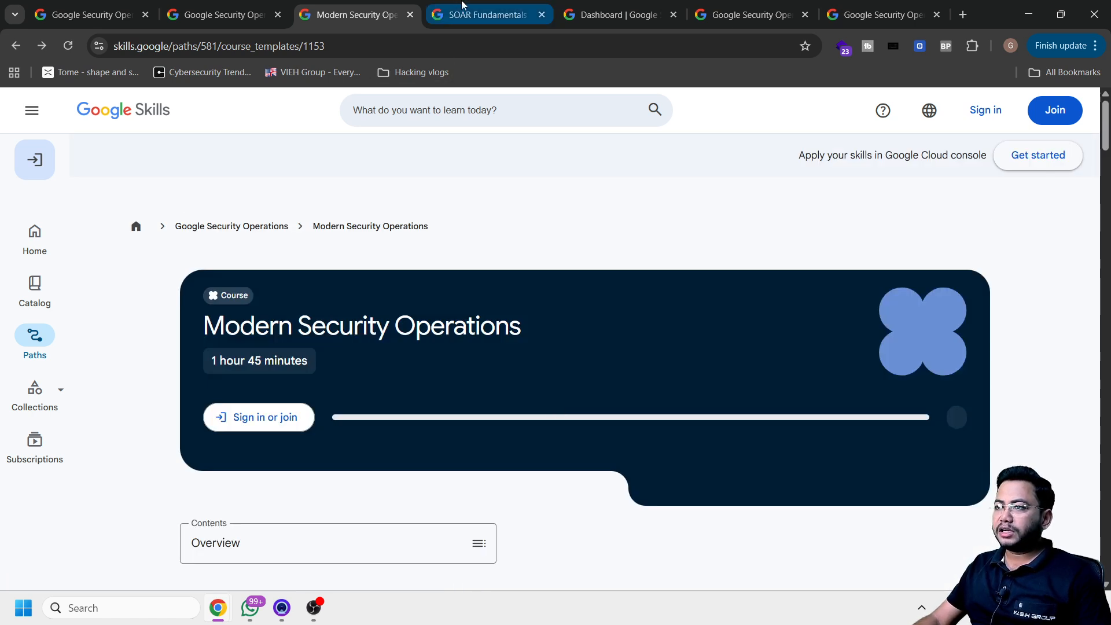
# - Bring up the SOAR Fundamentals course and scroll through its lessons
pyautogui.click(488, 14)
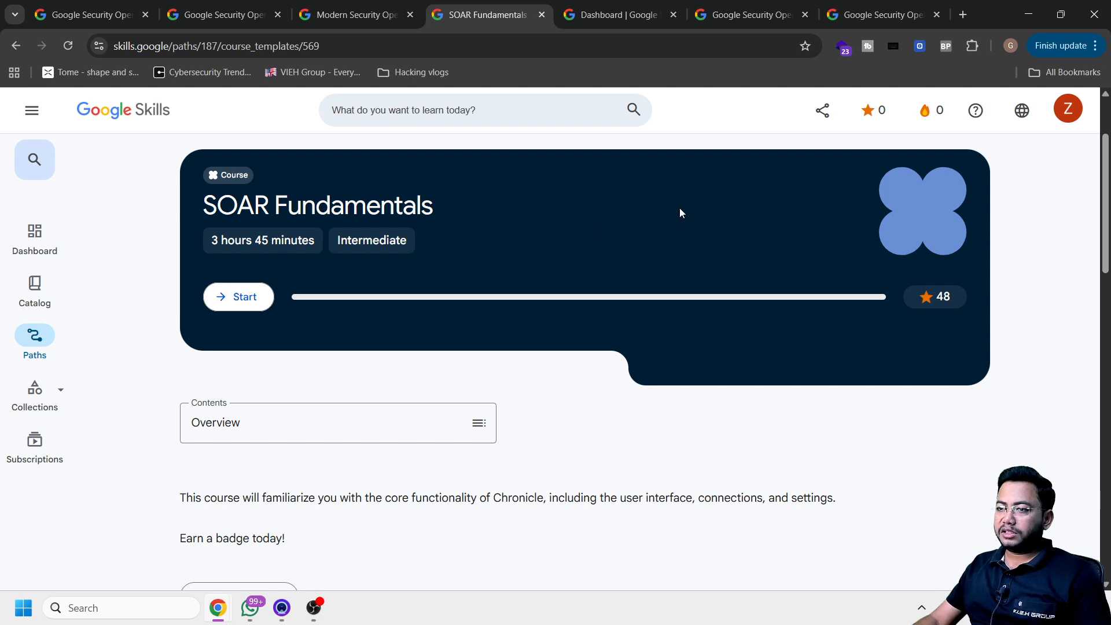
pyautogui.scroll(-3)
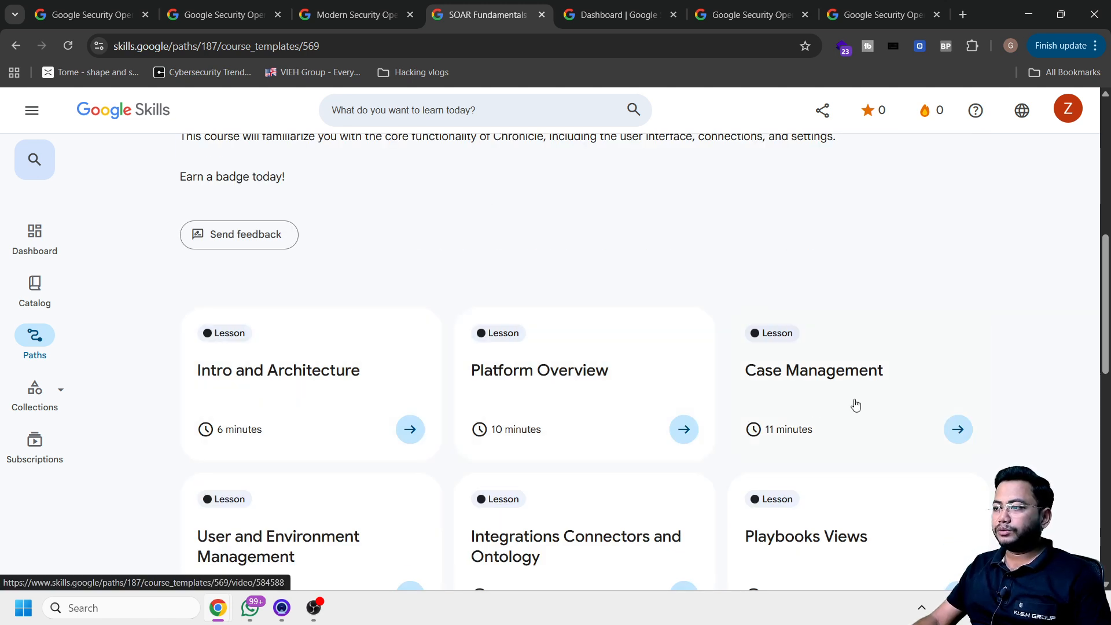
pyautogui.scroll(-3)
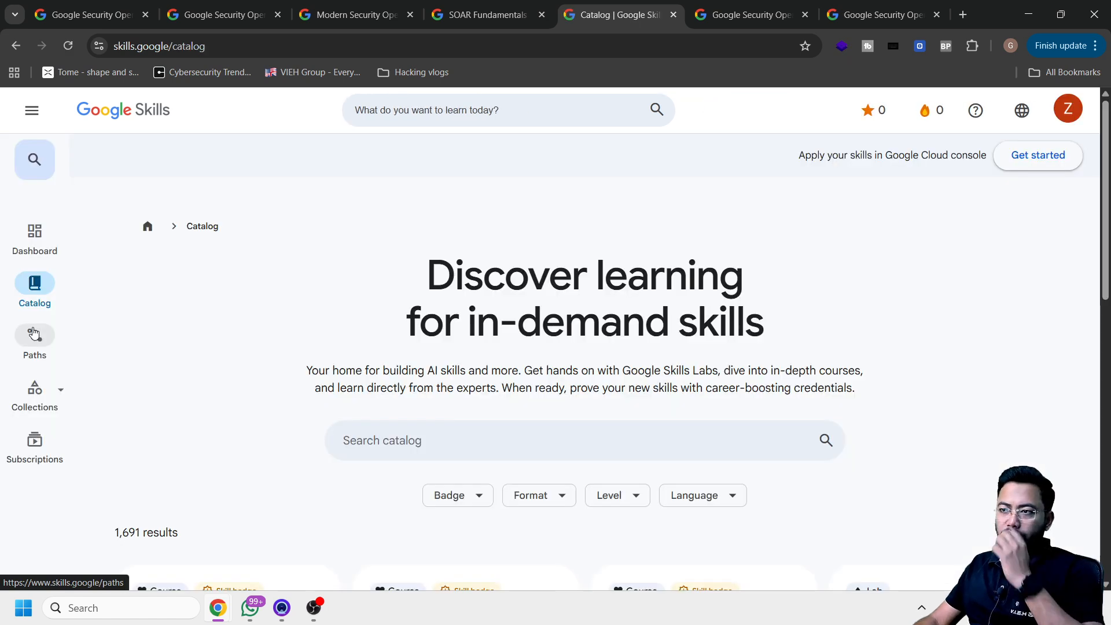
# - Scroll through the catalog and SOAR Analyst course, landing on the SOAR Developer course page
pyautogui.scroll(-3)
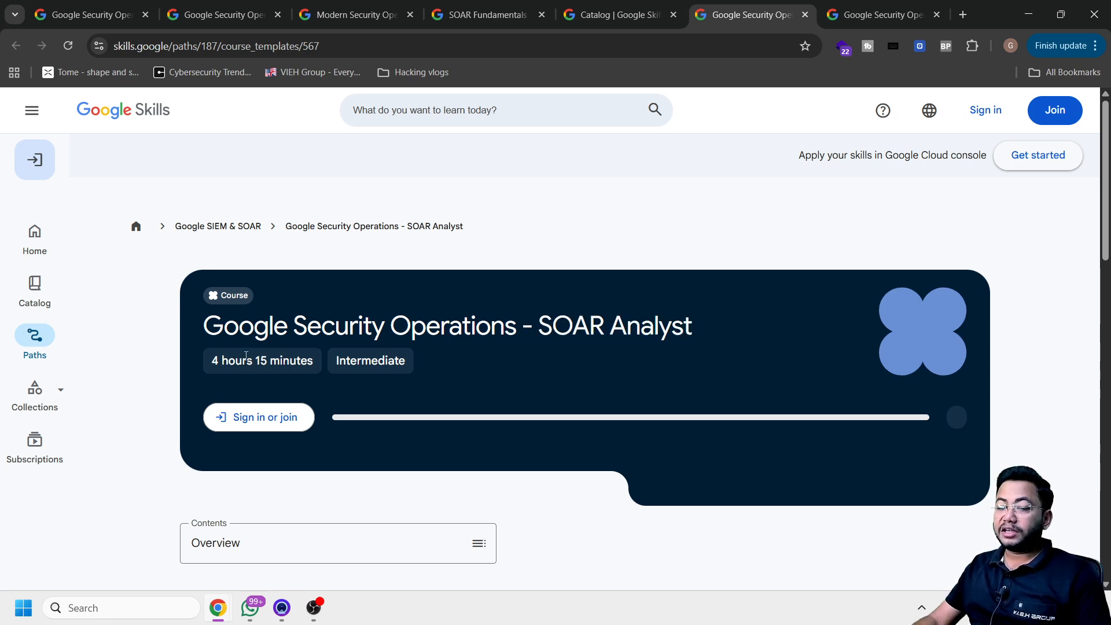
pyautogui.scroll(-3)
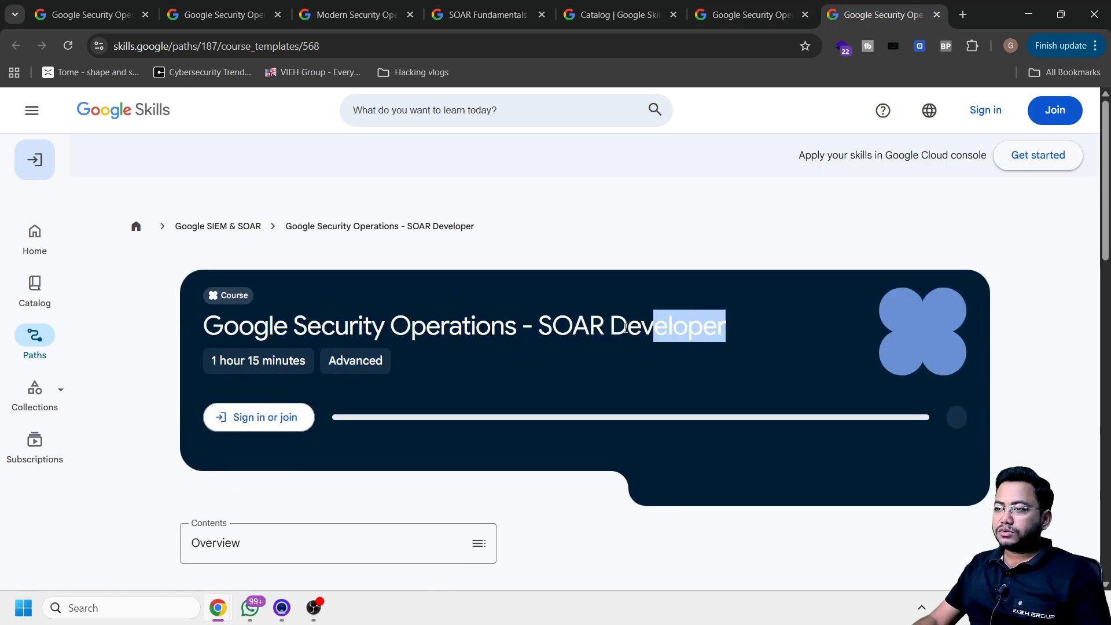
pyautogui.scroll(-3)
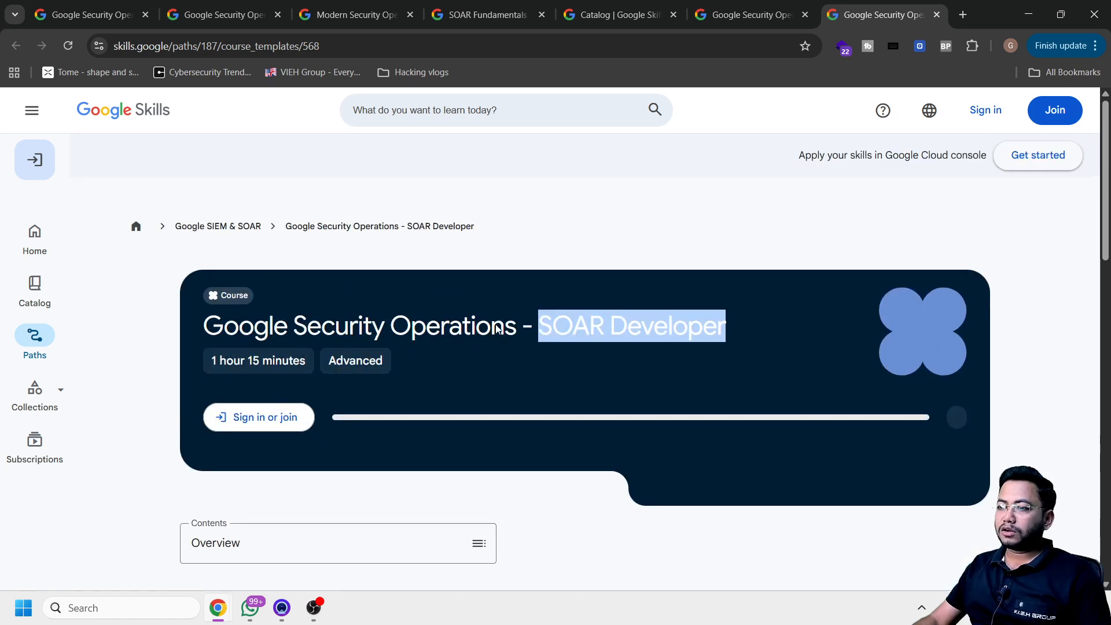
pyautogui.click(534, 301)
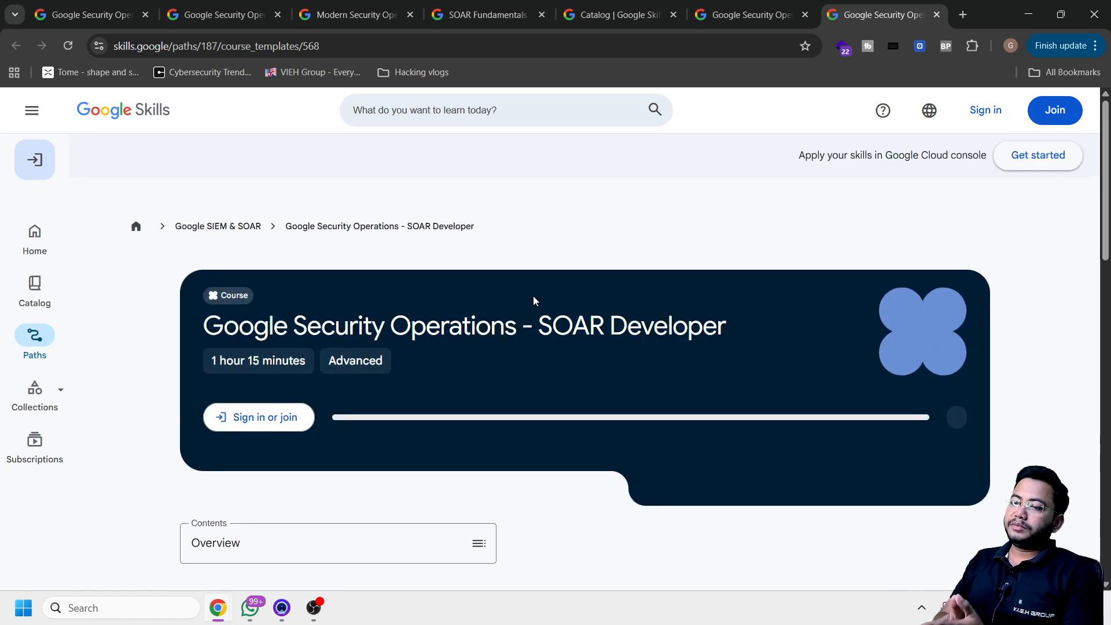